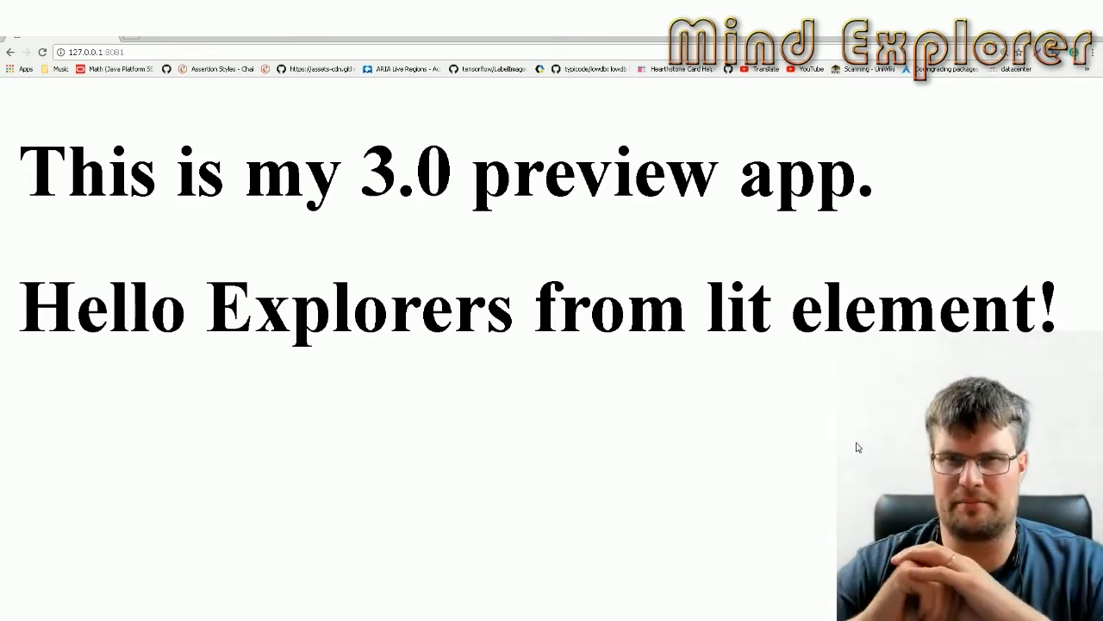
{"action": "mouse_move", "coordinate": [897, 445]}
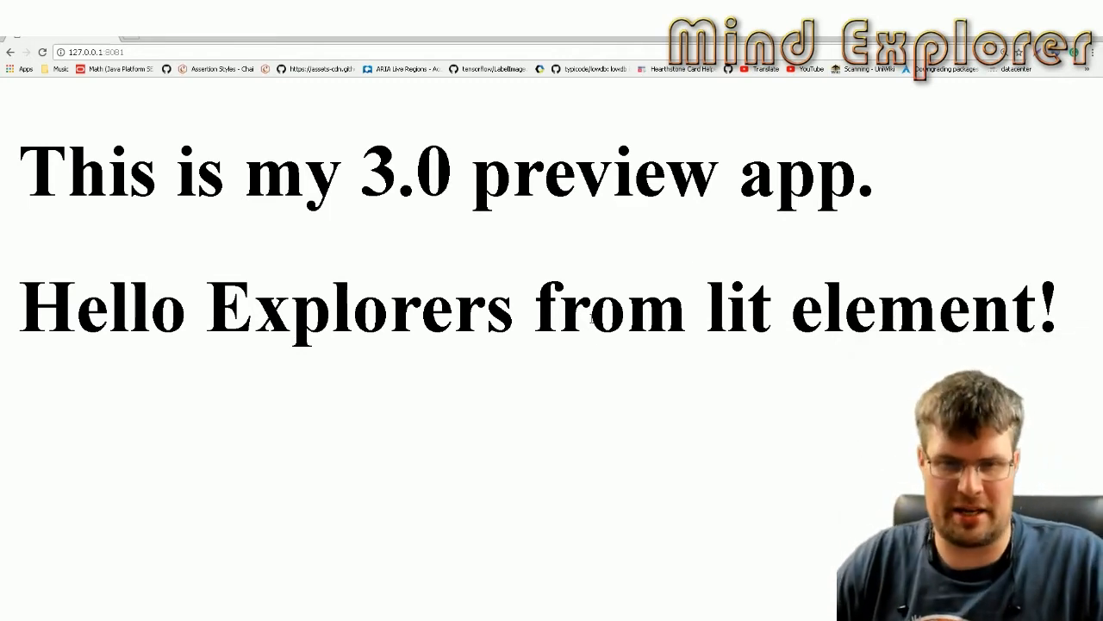
{"action": "mouse_move", "coordinate": [393, 421]}
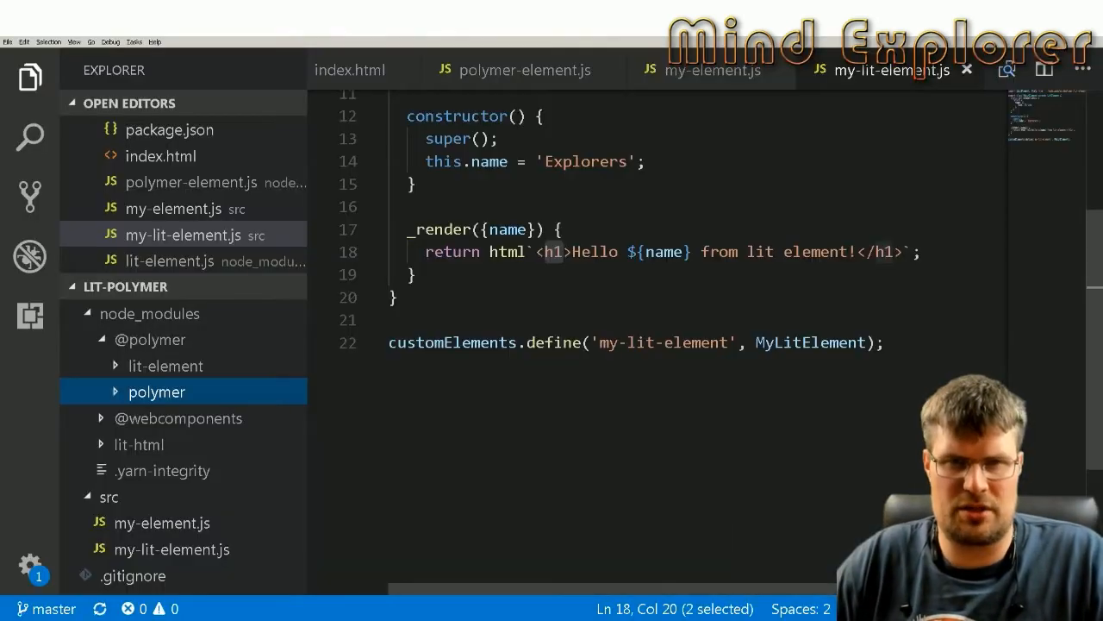
Step: Scroll the Explorer sidebar to reach package.json
{"action": "scroll", "scroll_direction": "down", "scroll_amount": 3}
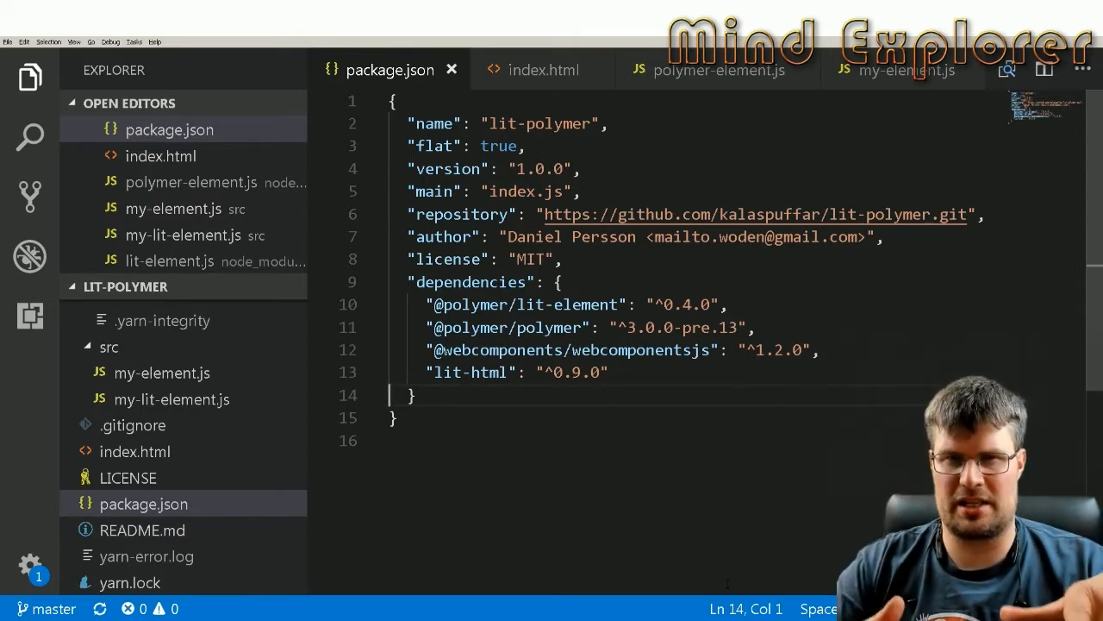
Step: Point out the flat setting, the lit-element dependency and lit-html ^0.9.0 in package.json
{"action": "left_click", "coordinate": [526, 145]}
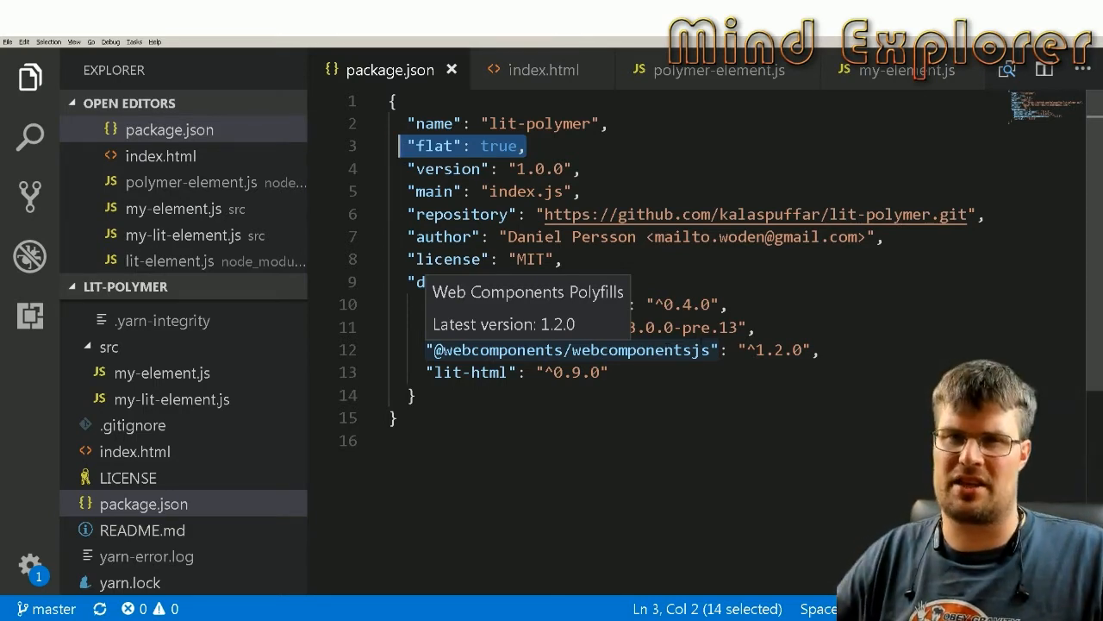
{"action": "mouse_move", "coordinate": [716, 434]}
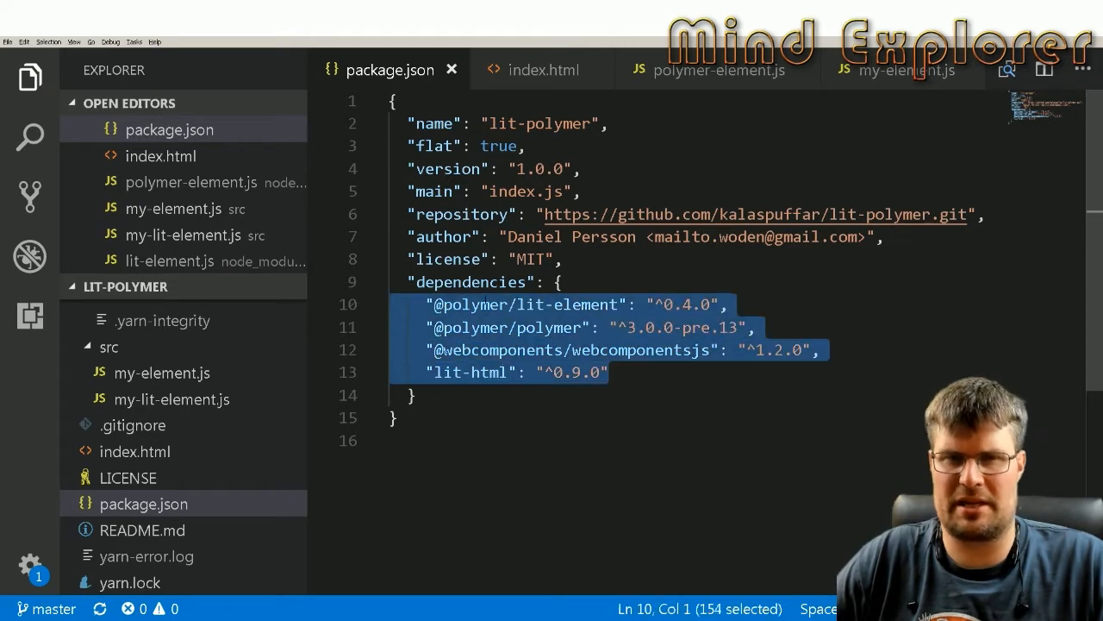
{"action": "double_click", "coordinate": [586, 303]}
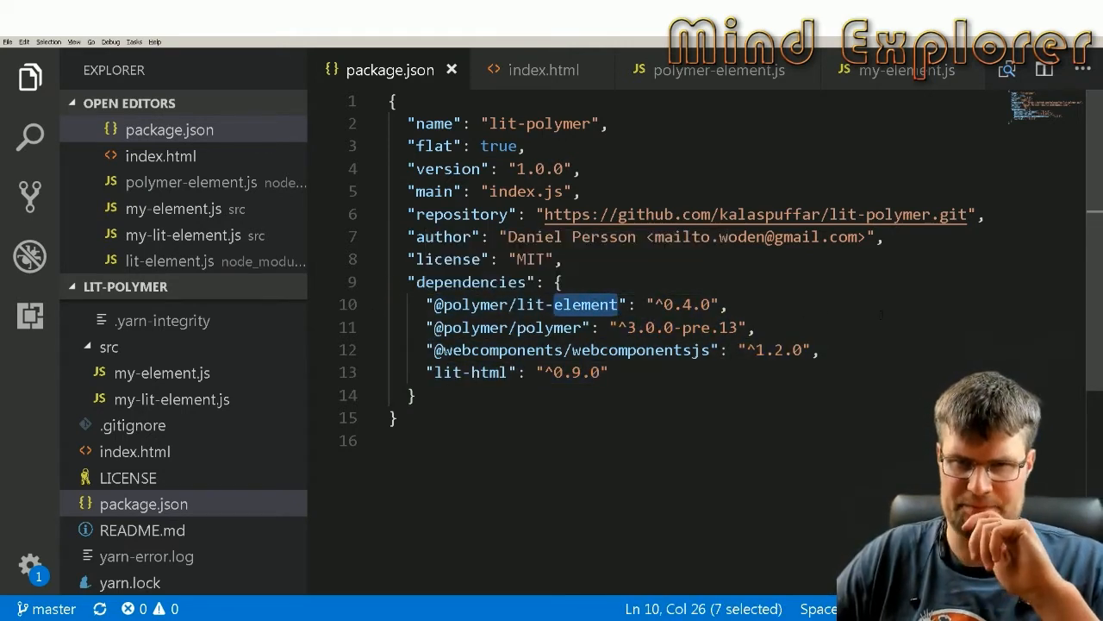
{"action": "left_click", "coordinate": [556, 328]}
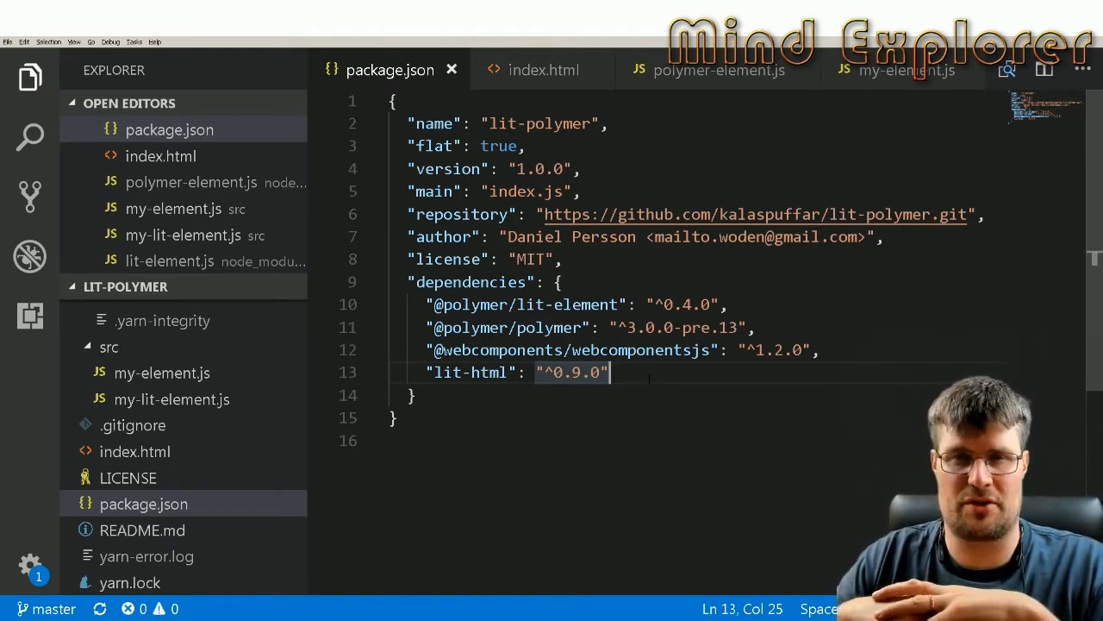
{"action": "double_click", "coordinate": [570, 372]}
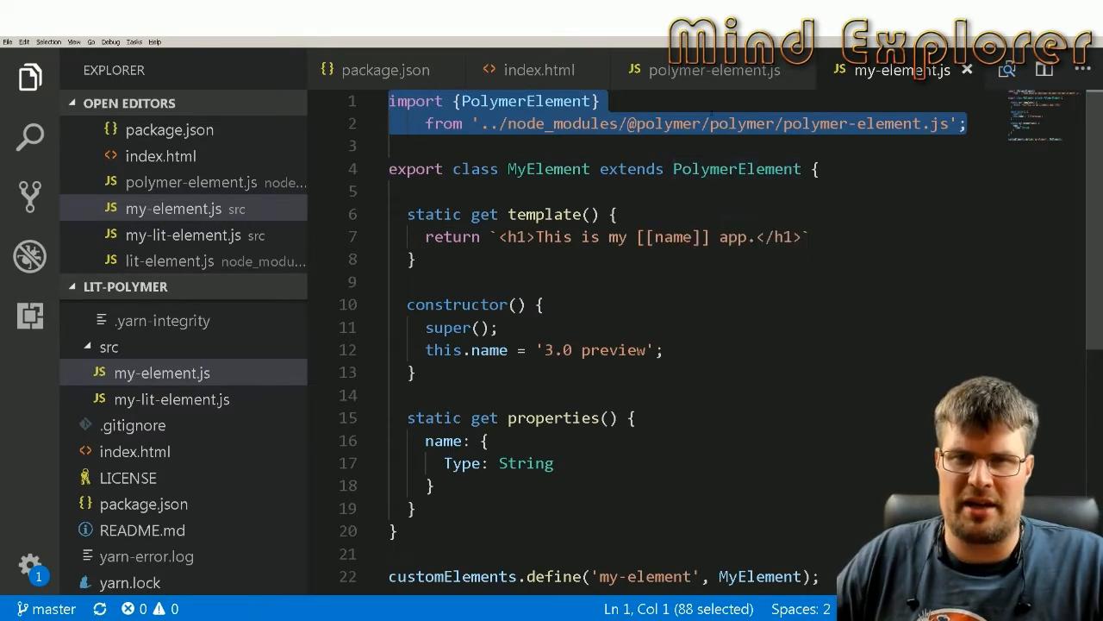
Step: Highlight the name = '3.0 preview' assignment and the customElements.define registration in my-element.js
{"action": "left_click", "coordinate": [405, 169]}
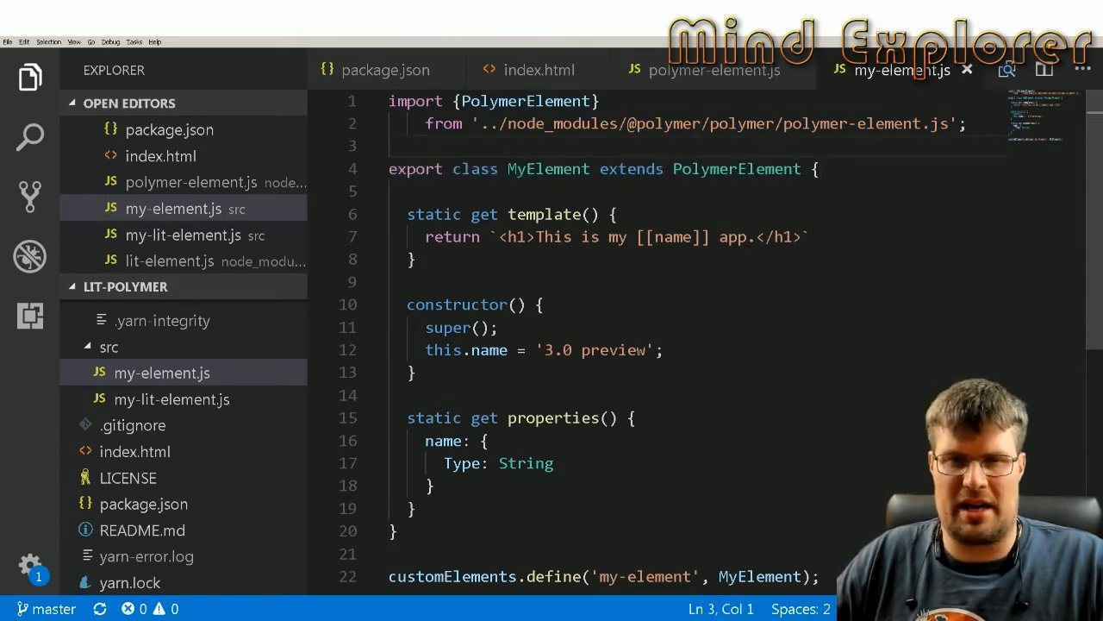
{"action": "left_click_drag", "start_coordinate": [407, 214], "coordinate": [417, 259]}
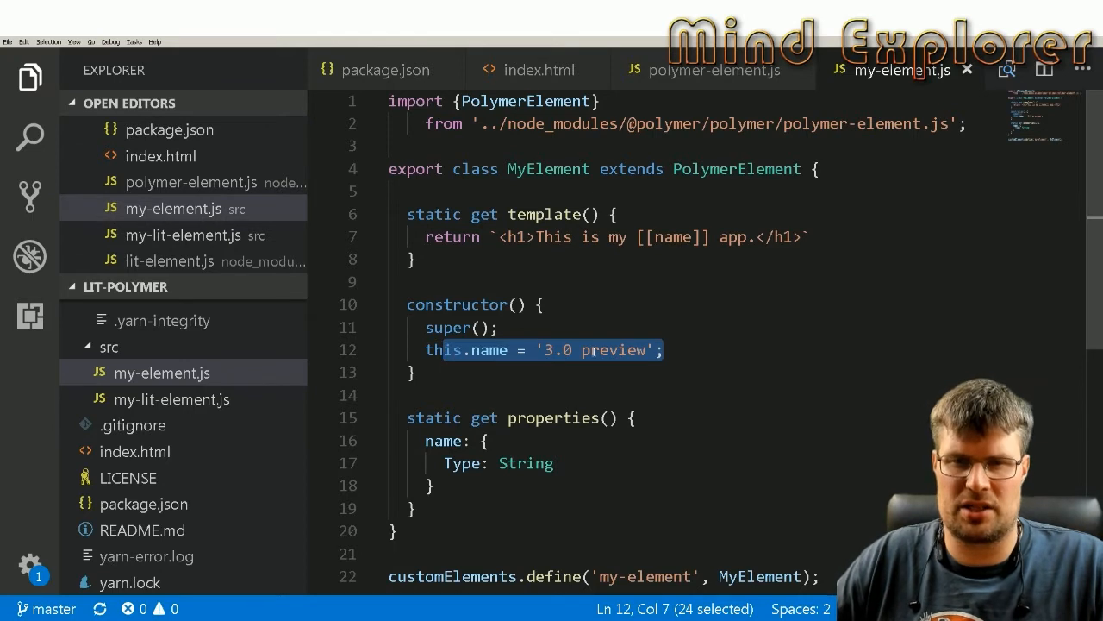
{"action": "left_click", "coordinate": [664, 348]}
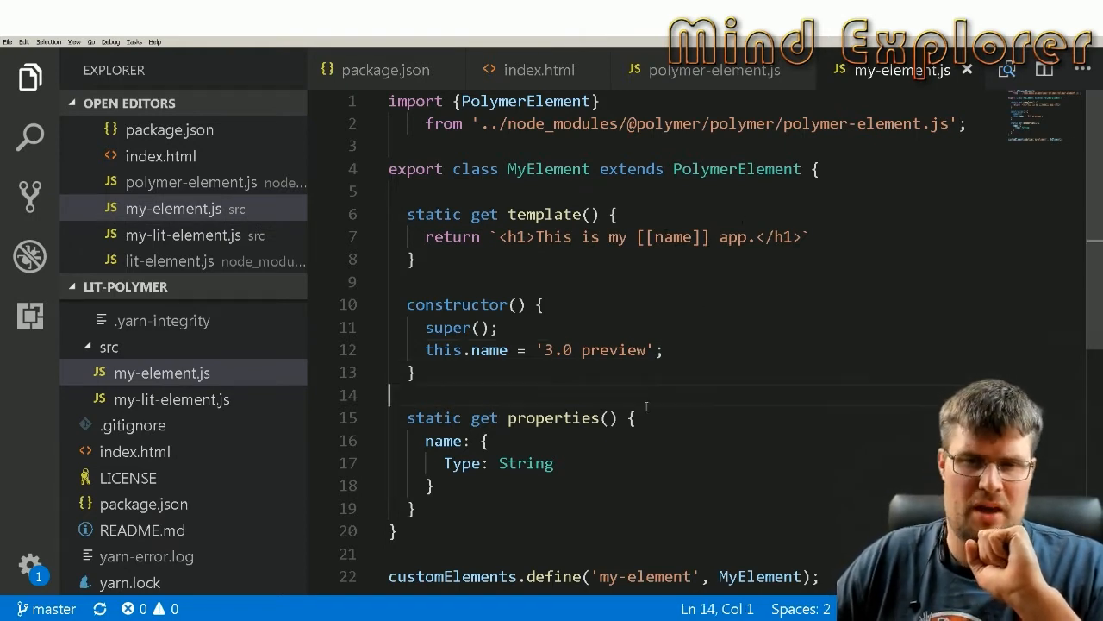
{"action": "left_click", "coordinate": [552, 462]}
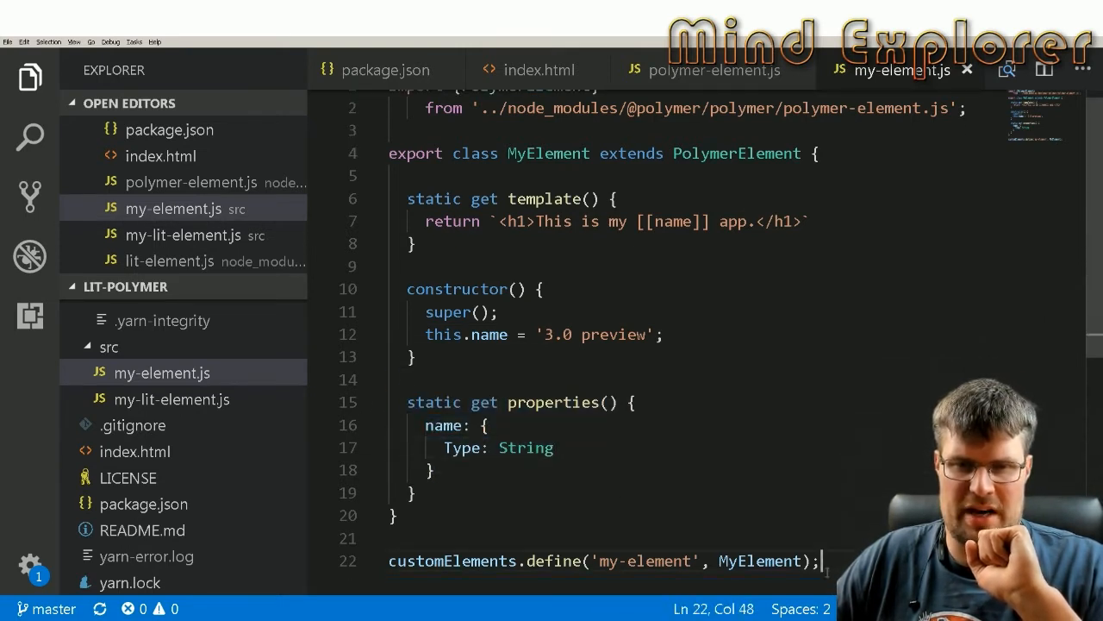
{"action": "triple_click", "coordinate": [604, 561]}
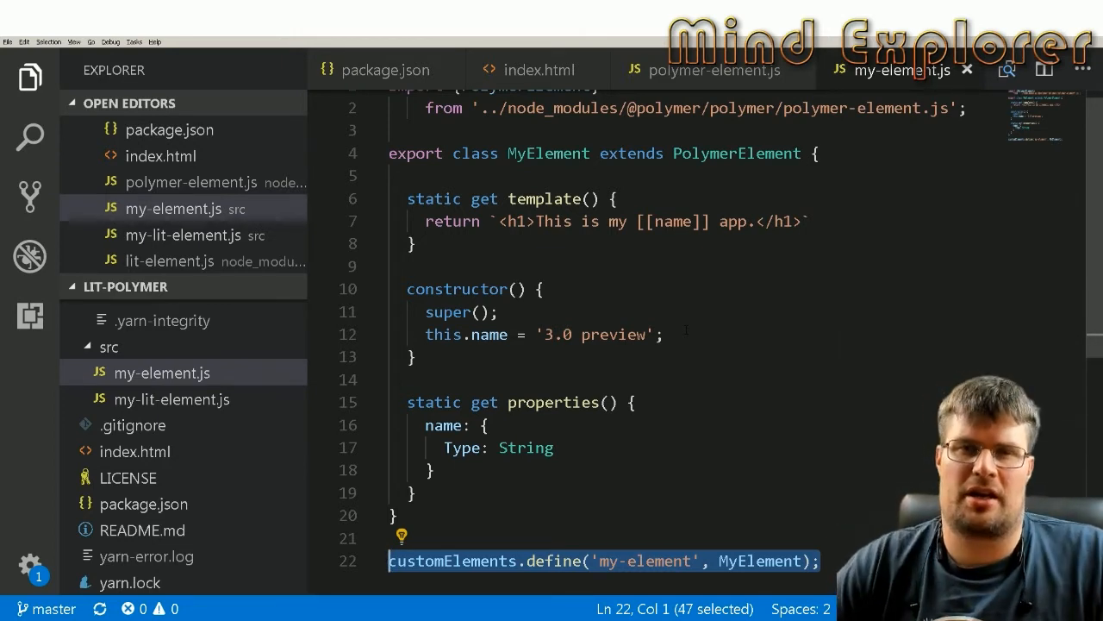
{"action": "scroll", "scroll_direction": "up", "scroll_amount": 3}
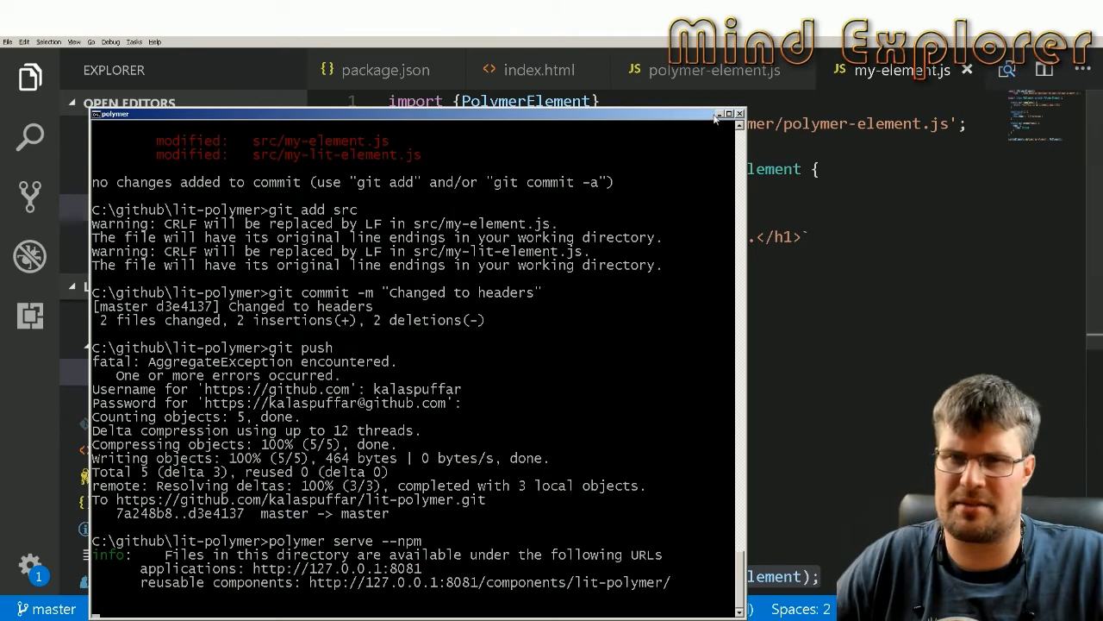
Step: Return from the console to my-lit-element.js in the editor
{"action": "left_click", "coordinate": [738, 113]}
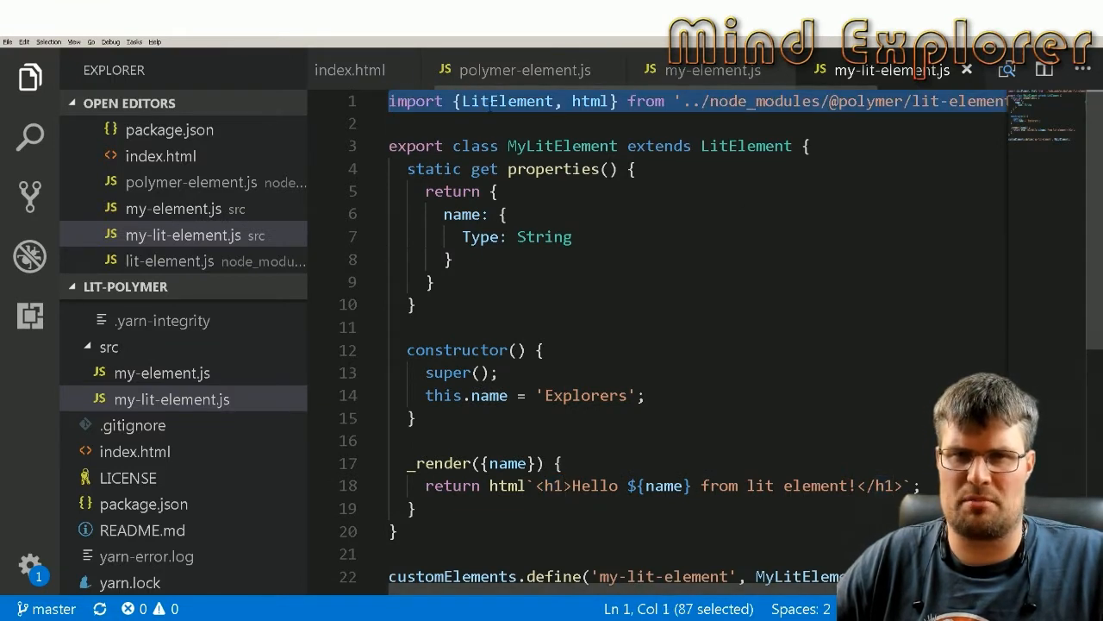
Step: Highlight the LitElement import, base class, super() call and the h1 render template in my-lit-element.js
{"action": "double_click", "coordinate": [507, 100]}
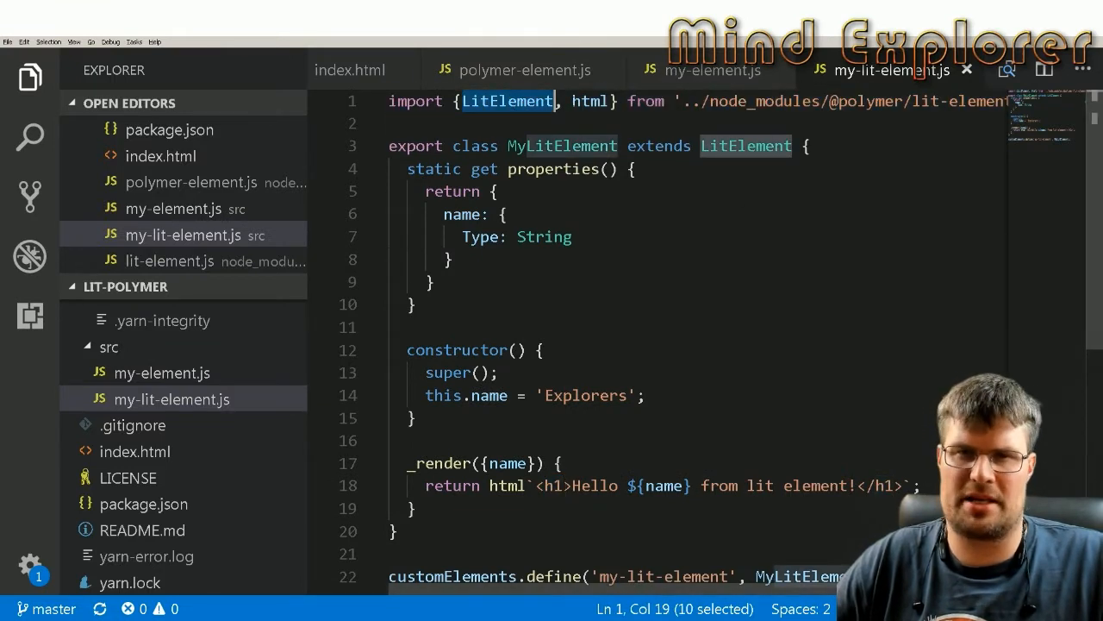
{"action": "double_click", "coordinate": [589, 100]}
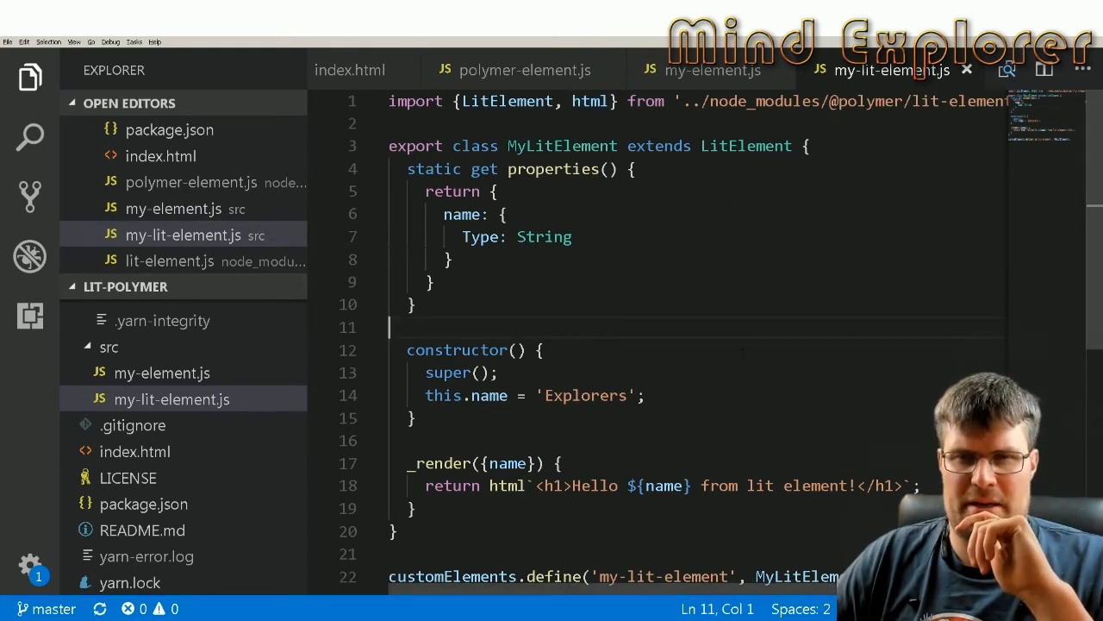
{"action": "double_click", "coordinate": [744, 145]}
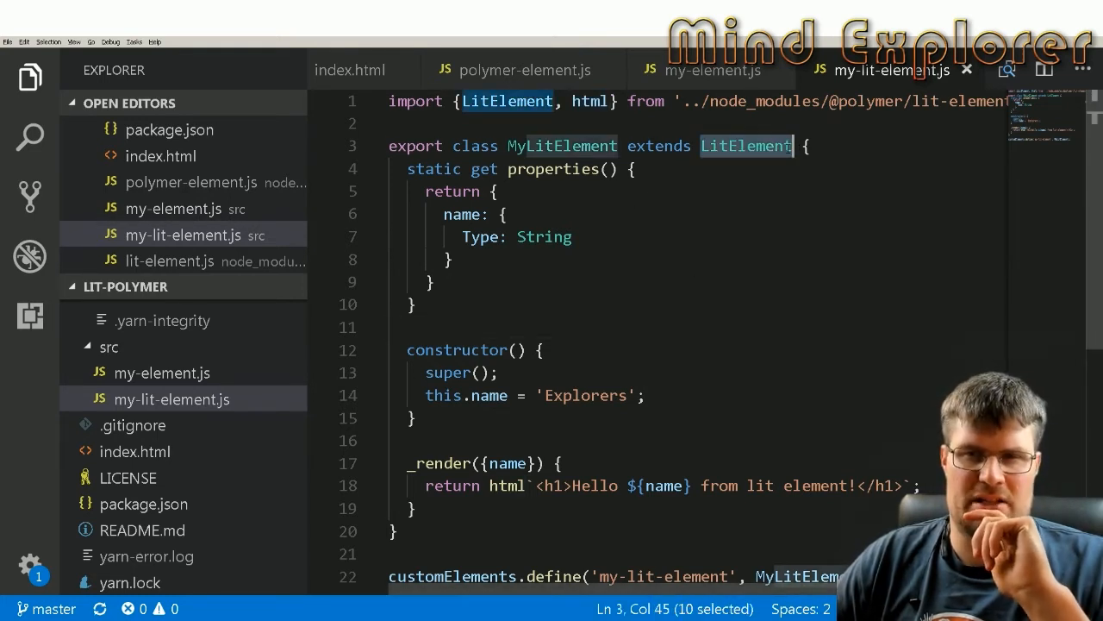
{"action": "left_click", "coordinate": [721, 145]}
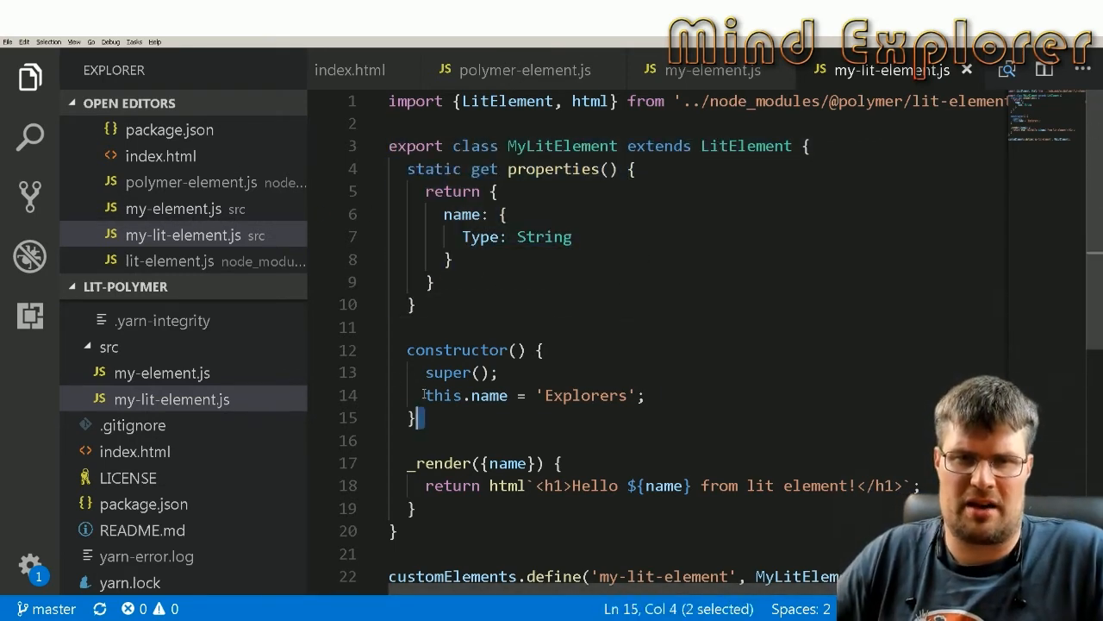
{"action": "left_click", "coordinate": [498, 372]}
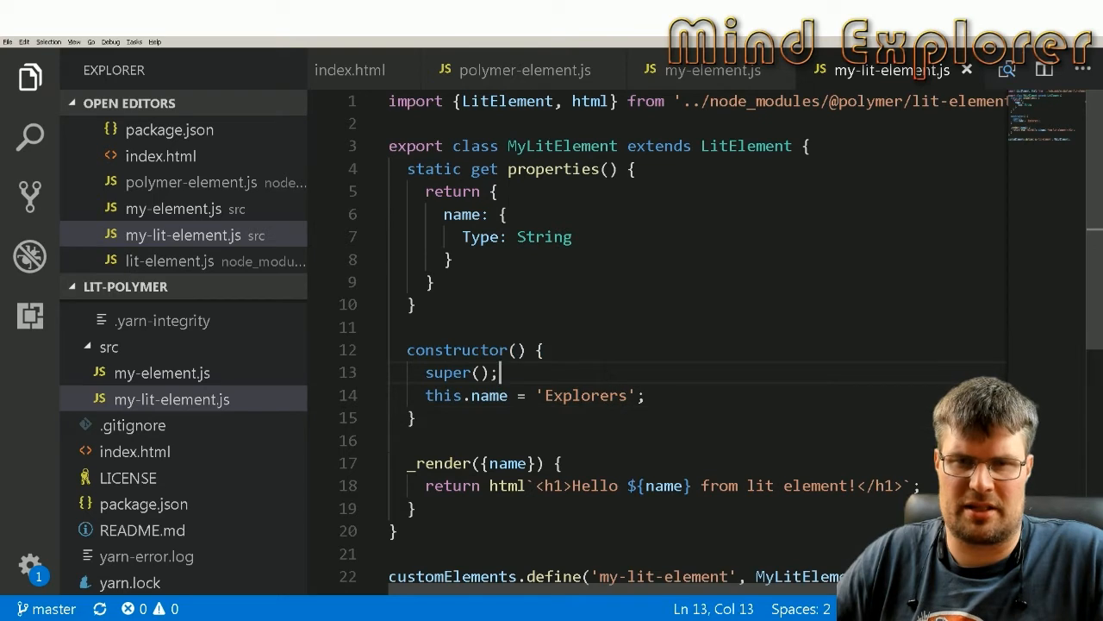
{"action": "double_click", "coordinate": [584, 395]}
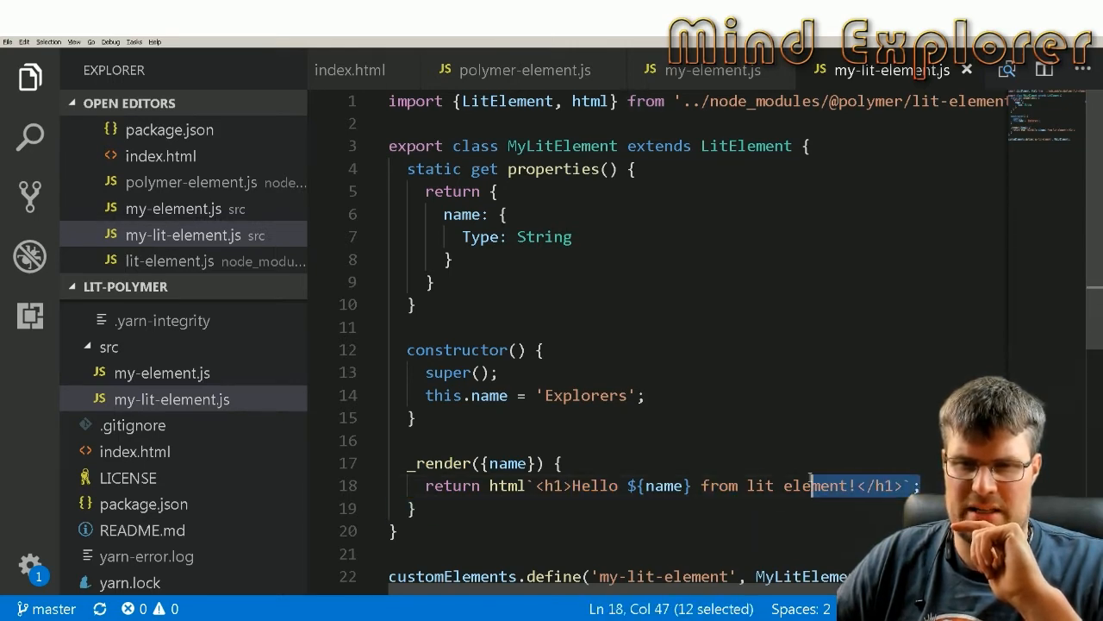
{"action": "scroll", "scroll_direction": "down", "scroll_amount": 3}
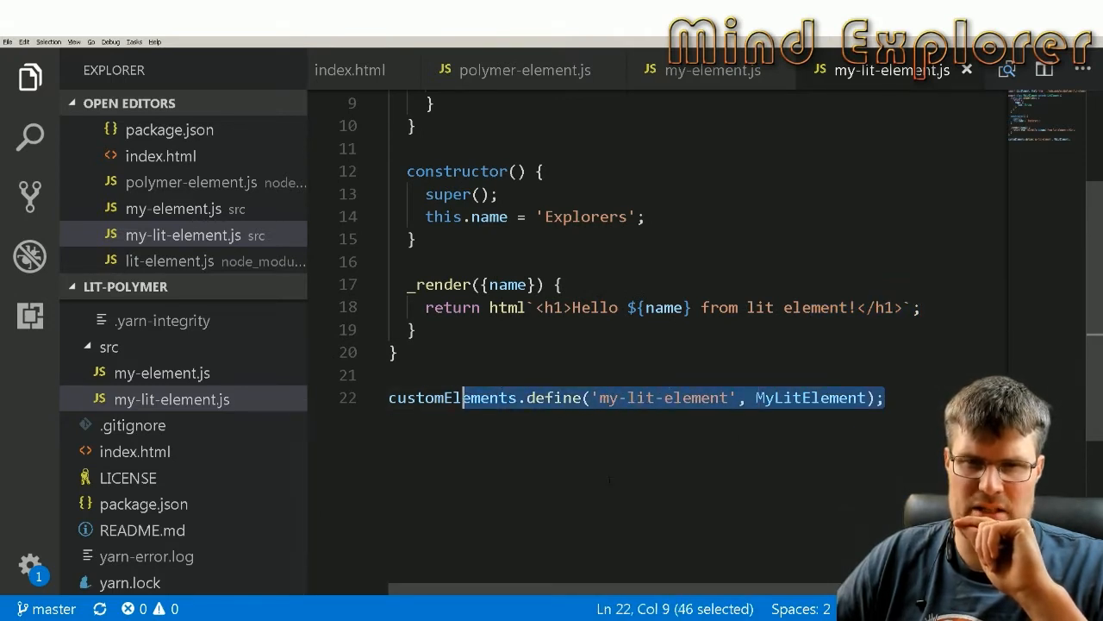
{"action": "scroll", "scroll_direction": "up", "scroll_amount": 3}
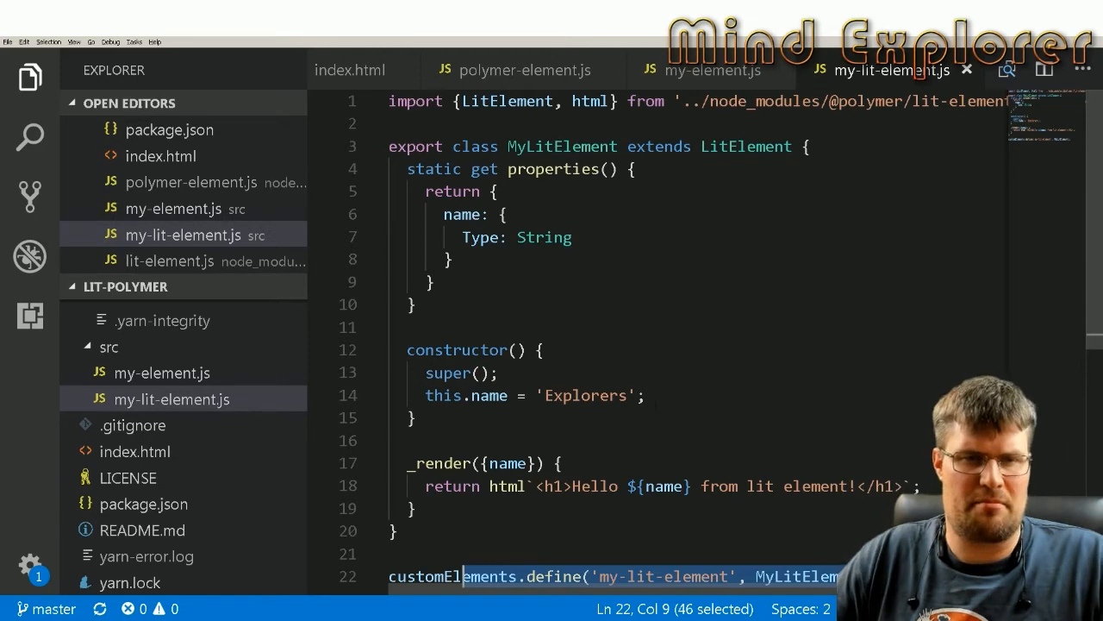
{"action": "left_click", "coordinate": [152, 314]}
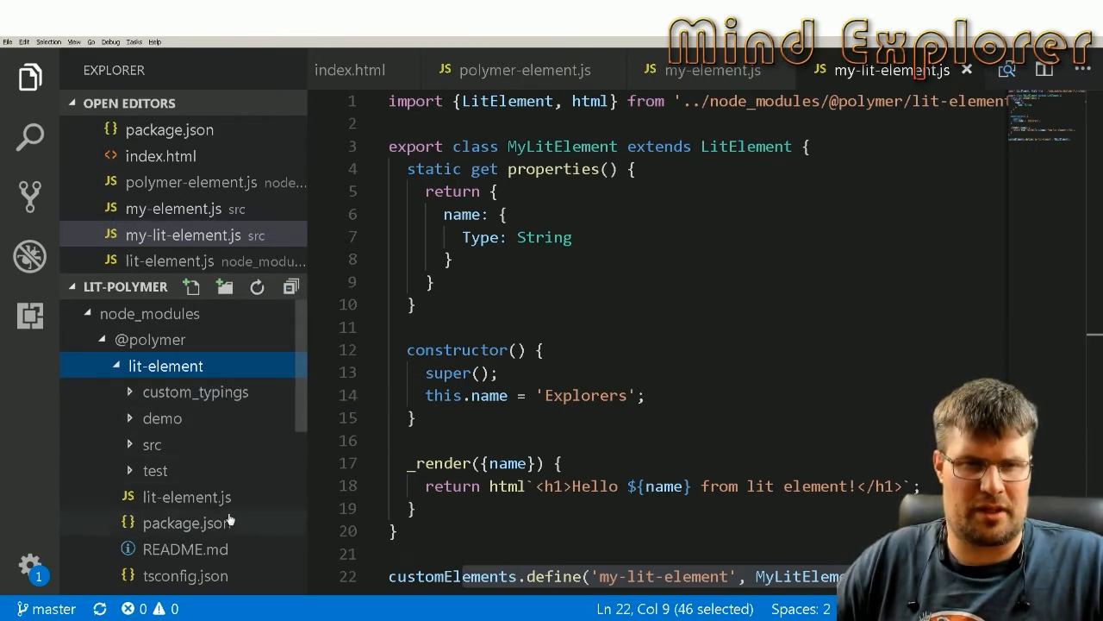
{"action": "mouse_move", "coordinate": [138, 496]}
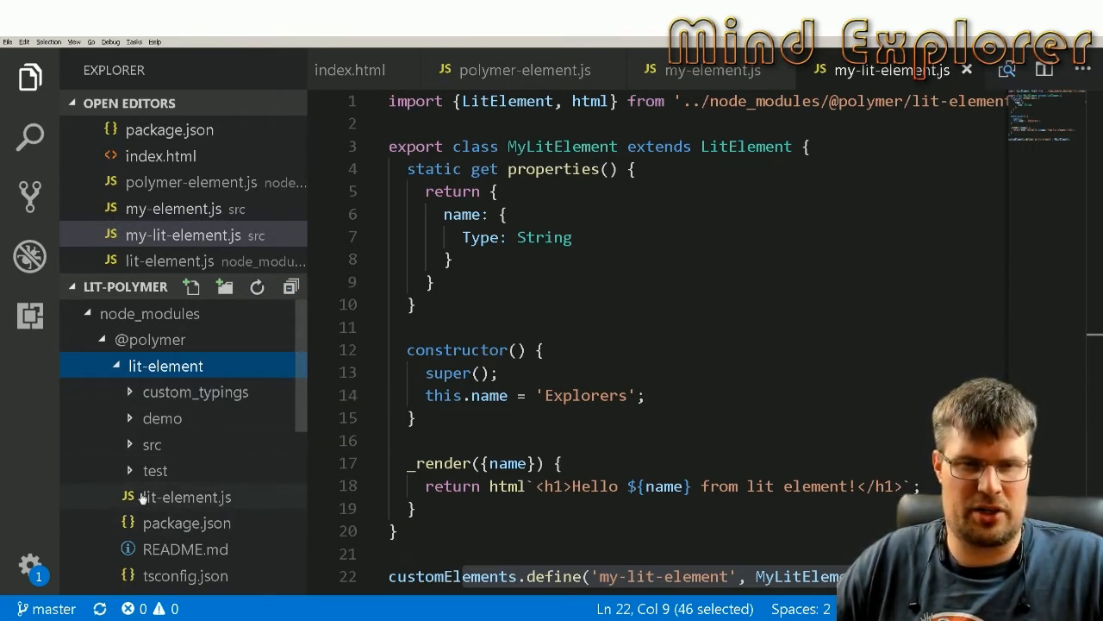
Step: Open the library's own lit-element.js showing renderAttributes
{"action": "left_click", "coordinate": [187, 496]}
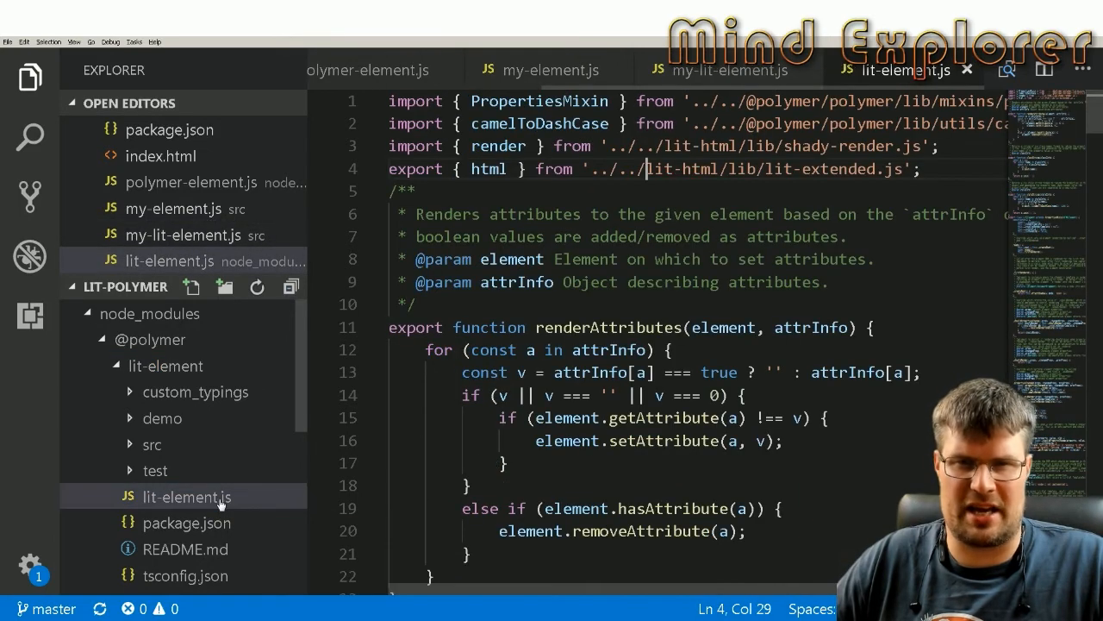